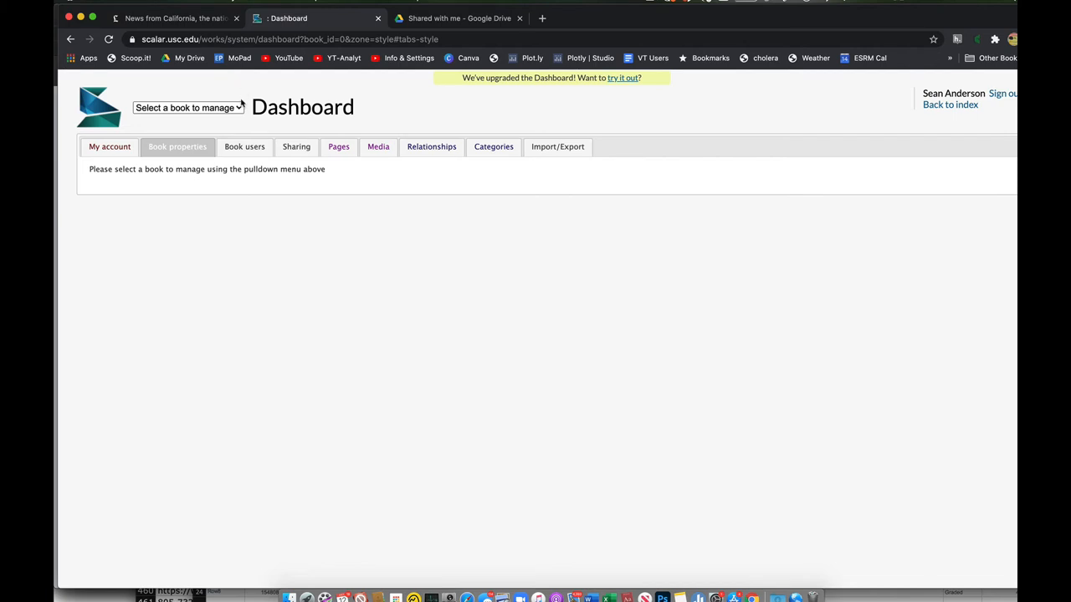
# Manage the 'Together An Ocean' book and show its Book Users list with two authors.
pyautogui.click(188, 107)
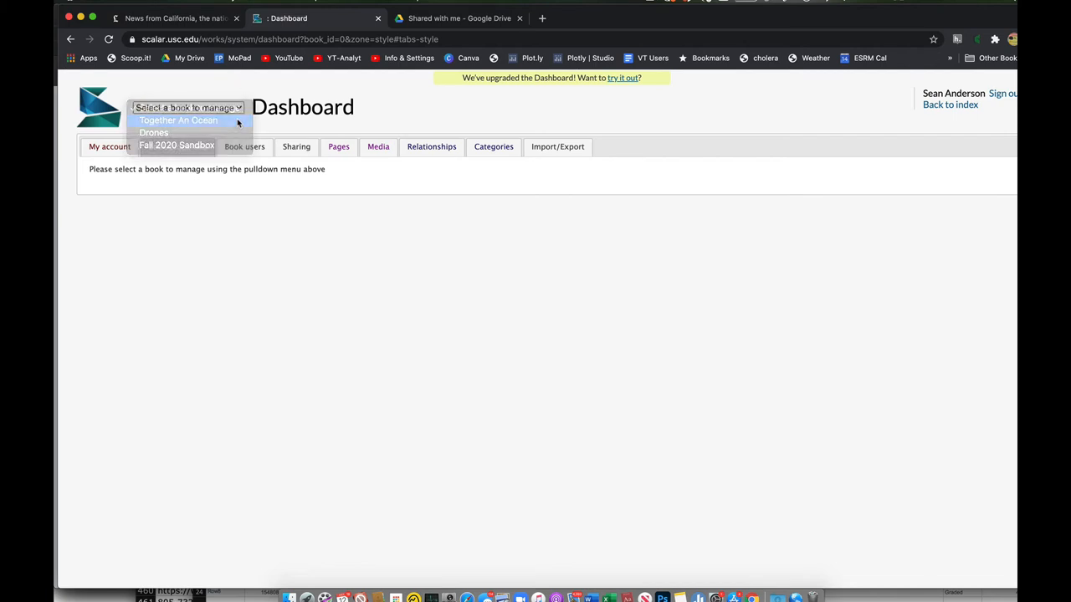
pyautogui.click(178, 120)
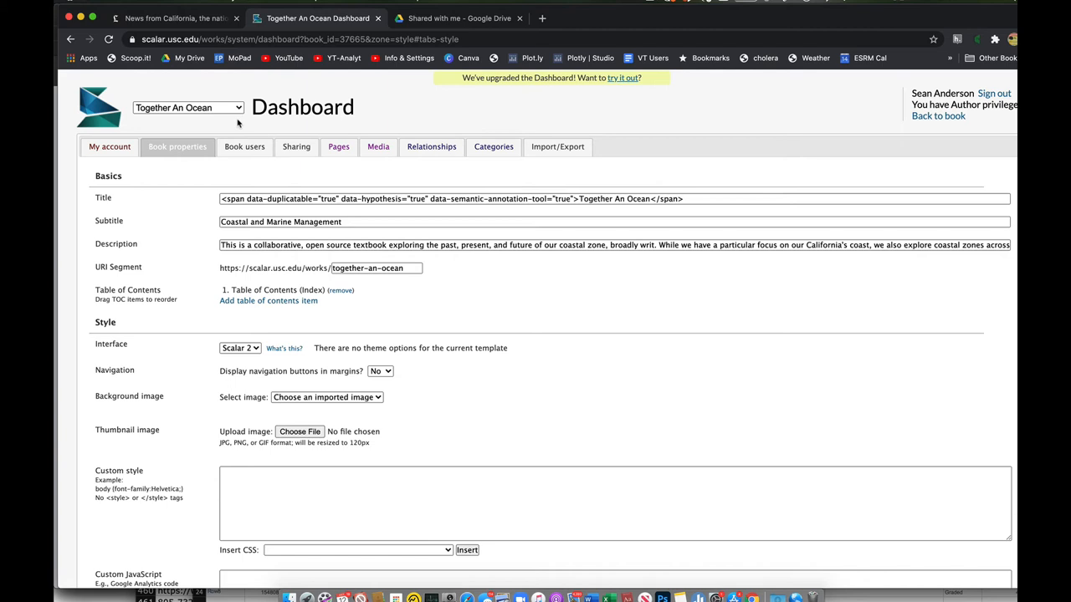
pyautogui.moveTo(542, 281)
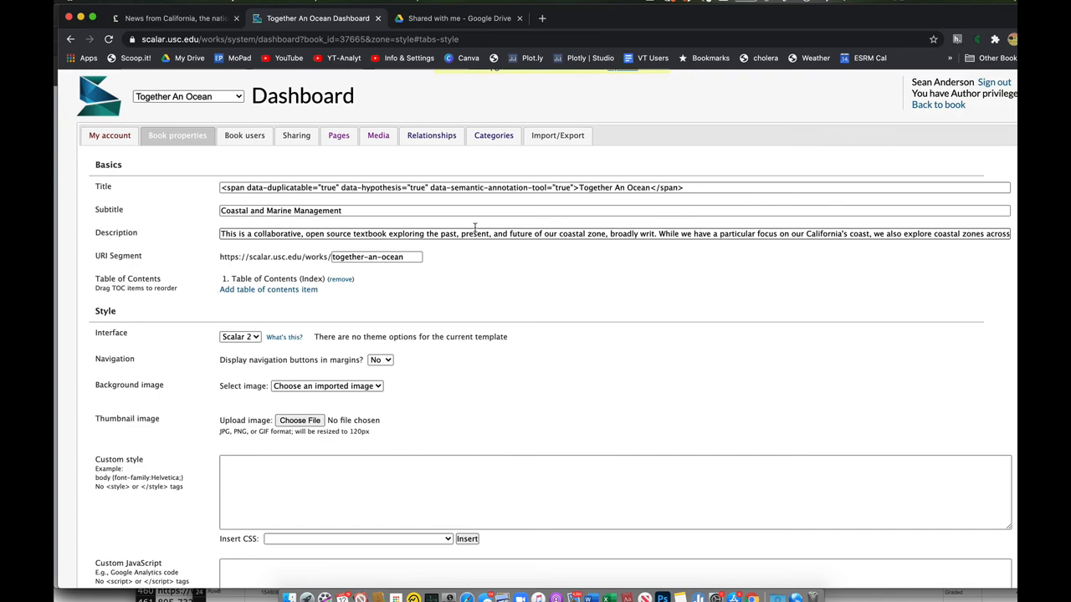
pyautogui.click(244, 134)
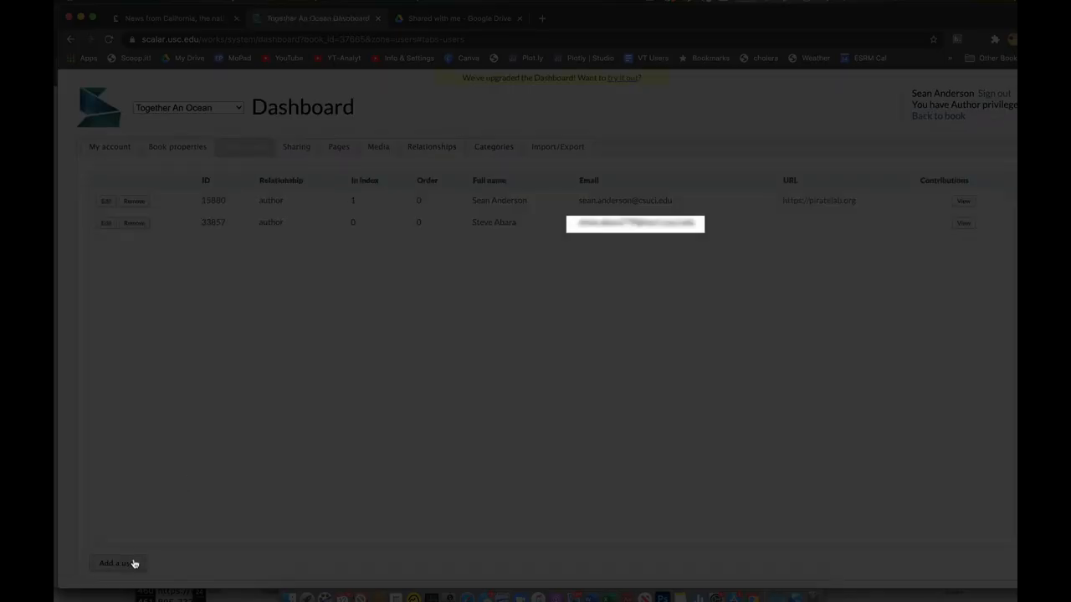
pyautogui.moveTo(197, 510)
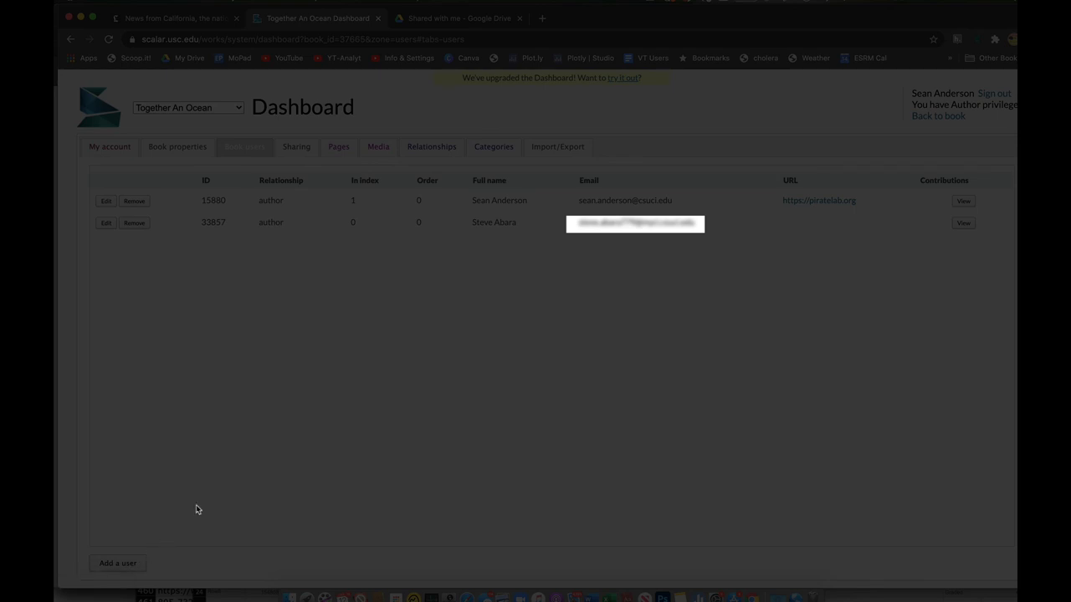